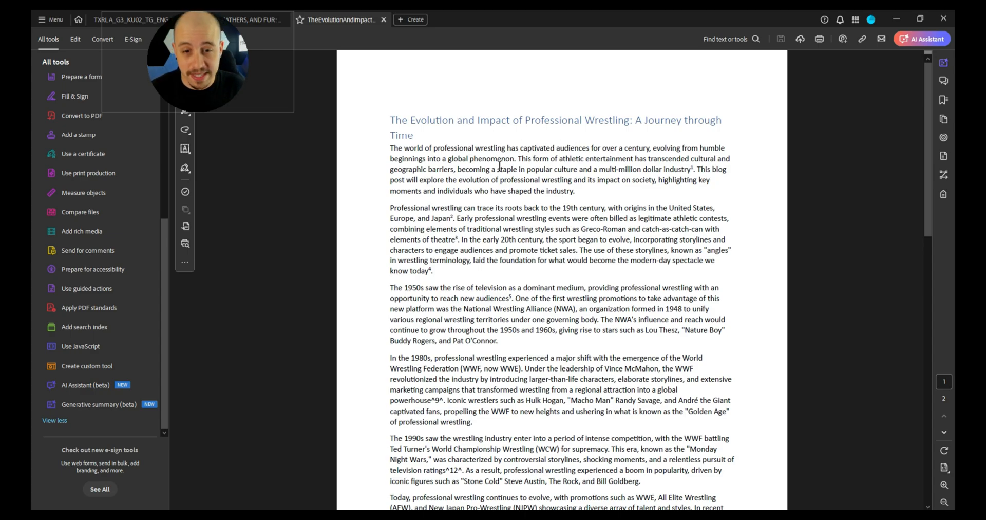
# Generate a bullet-point summary of the wrestling article's history via Generative summary (beta).
pyautogui.scroll(-3)
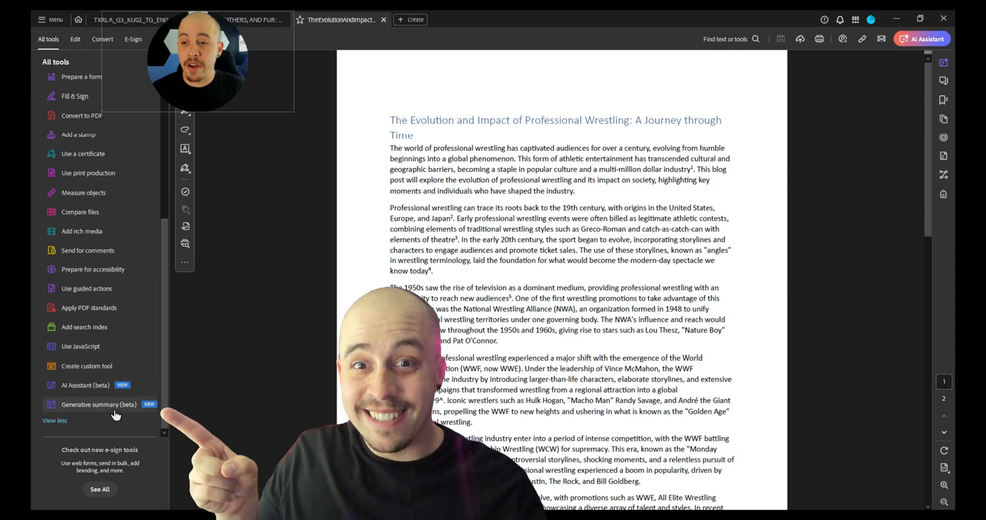
pyautogui.moveTo(99, 404)
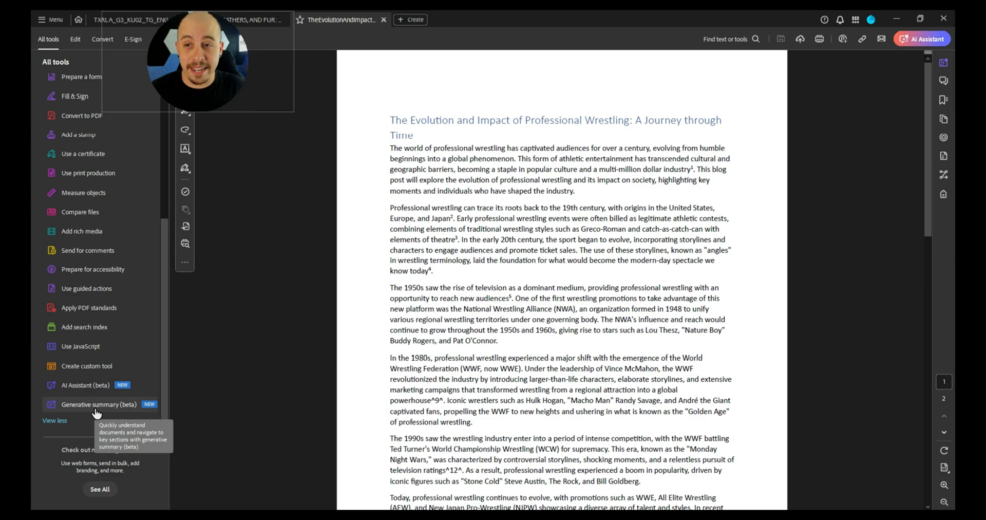
pyautogui.click(99, 404)
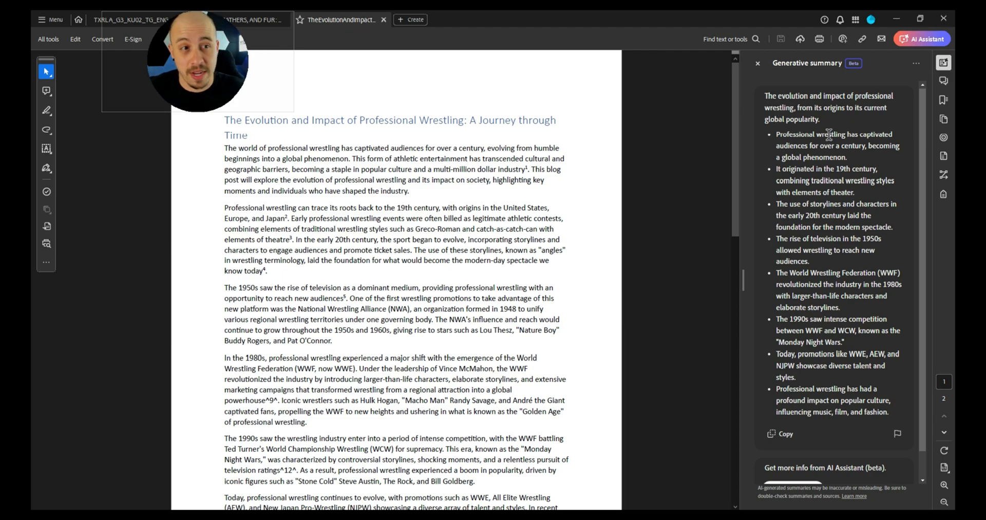
pyautogui.moveTo(823, 132)
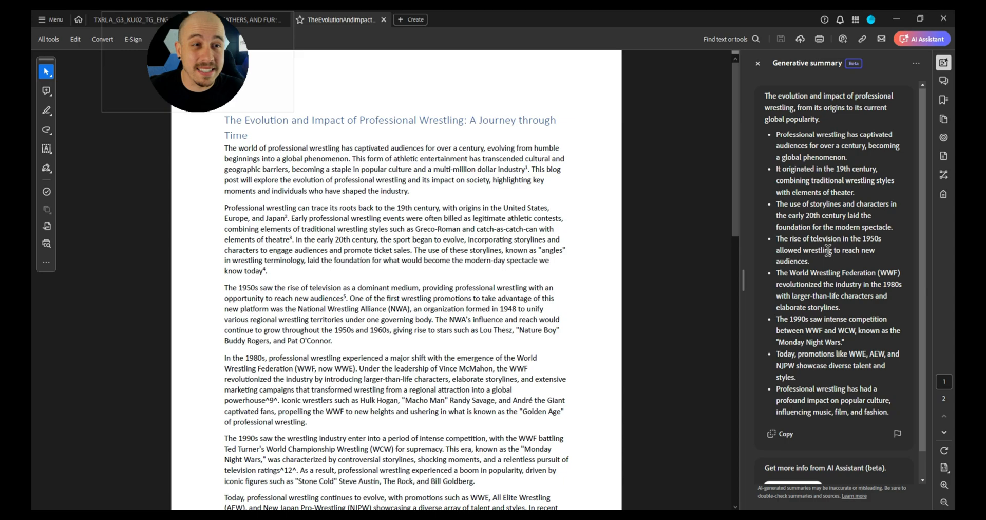
pyautogui.scroll(-3)
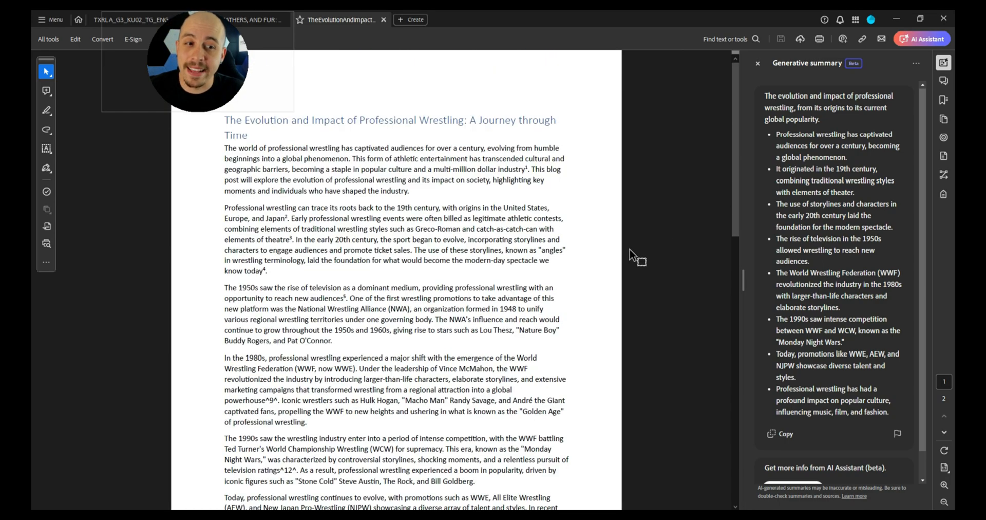
pyautogui.moveTo(761, 240)
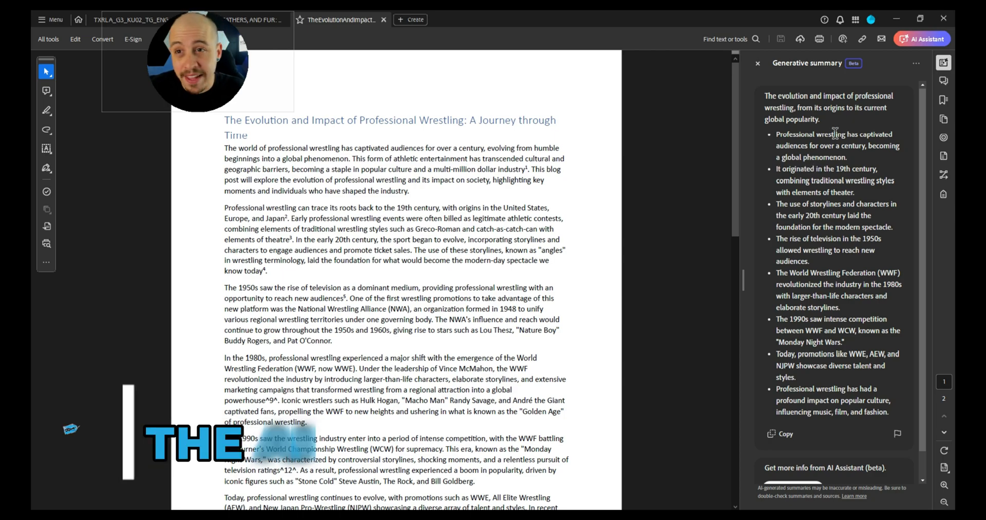
# Switch to the AI Assistant, showing a one-line overview and suggested questions.
pyautogui.click(921, 38)
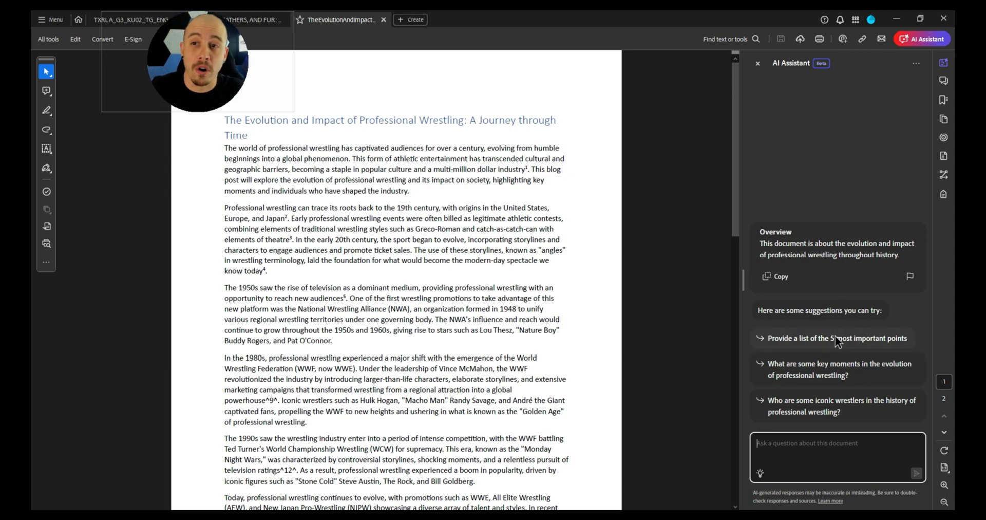
pyautogui.moveTo(836, 345)
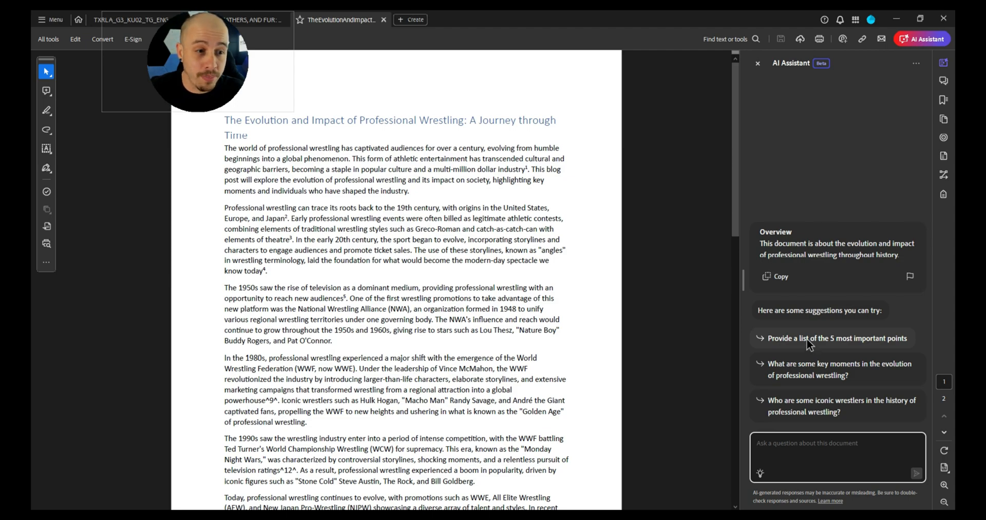
# Ask the AI Assistant for the 5 most important points, answered as cited bullets.
pyautogui.click(836, 337)
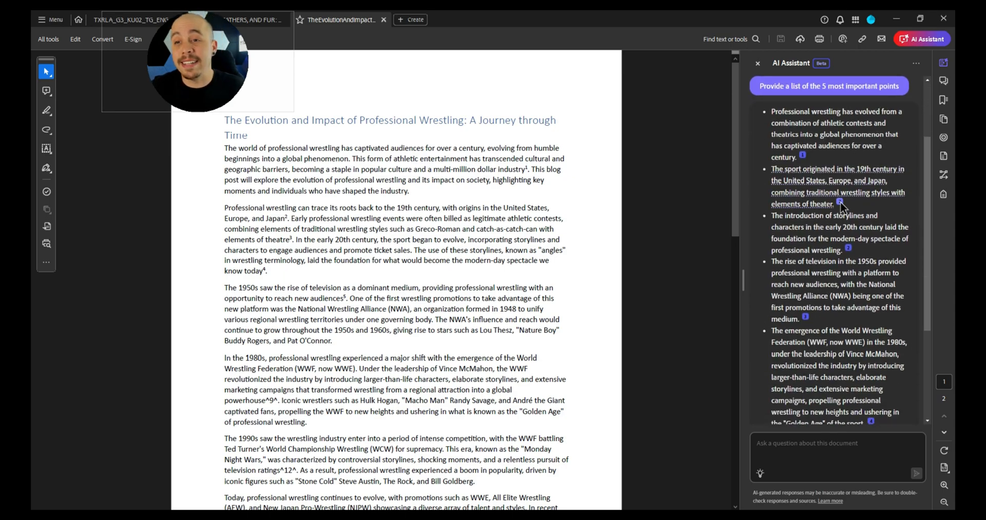
pyautogui.moveTo(840, 204)
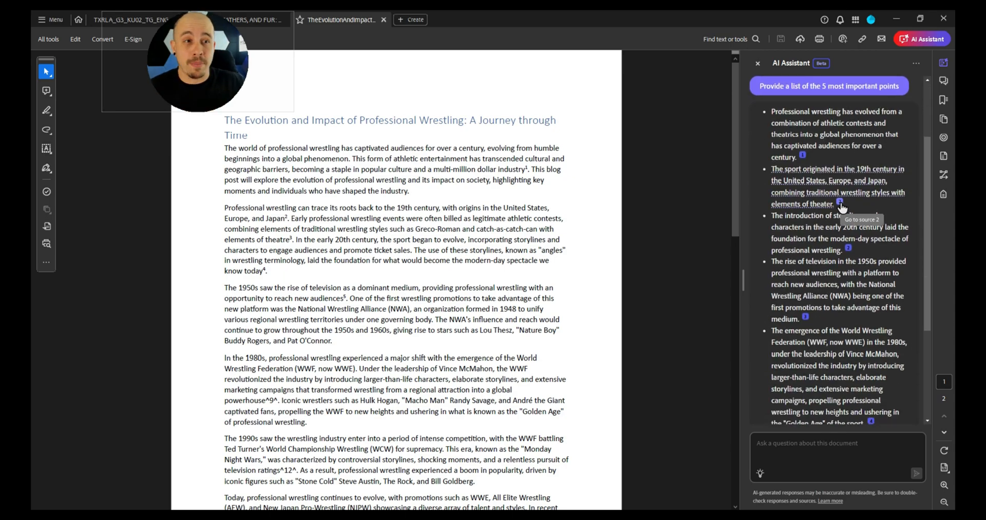